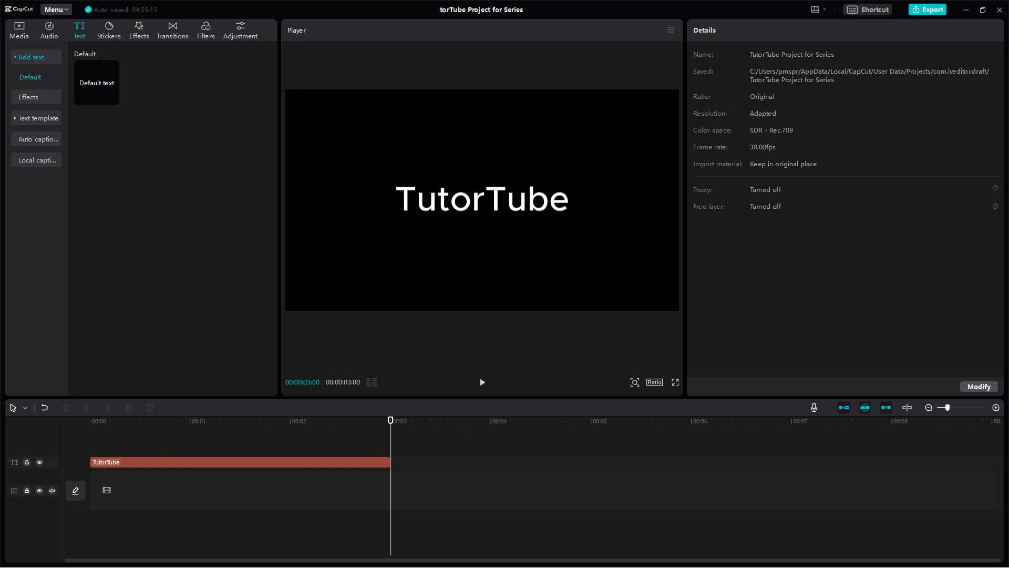
mouse_move(790, 338)
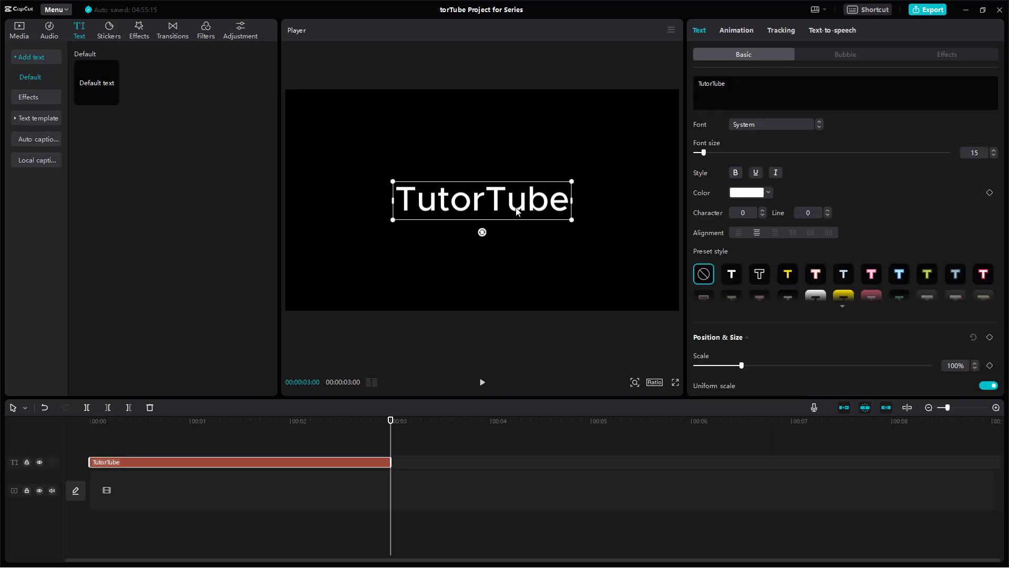
mouse_move(532, 191)
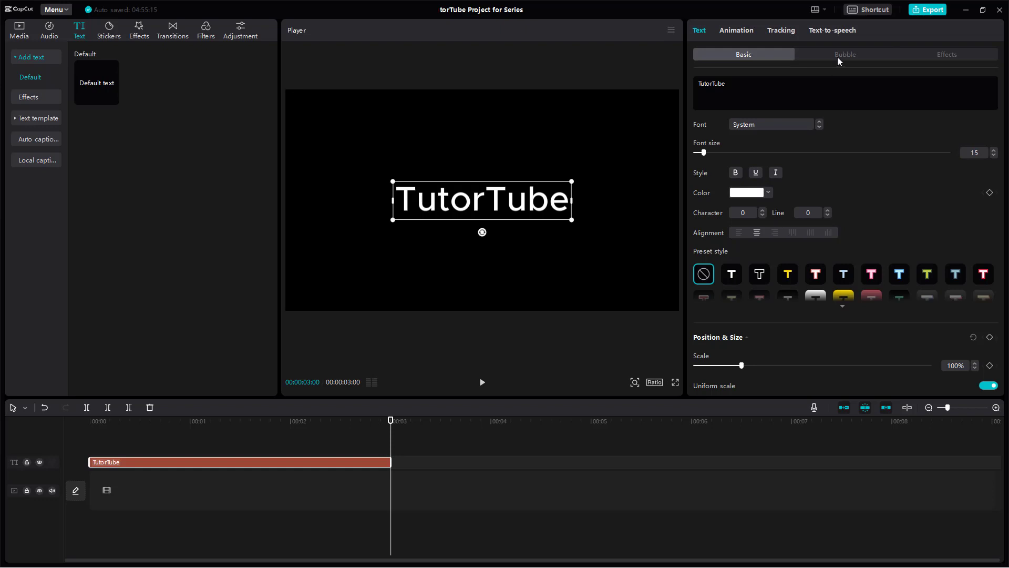
Step: Browse the Bubble preset gallery for the TutorTube text without applying any preset yet
click(845, 54)
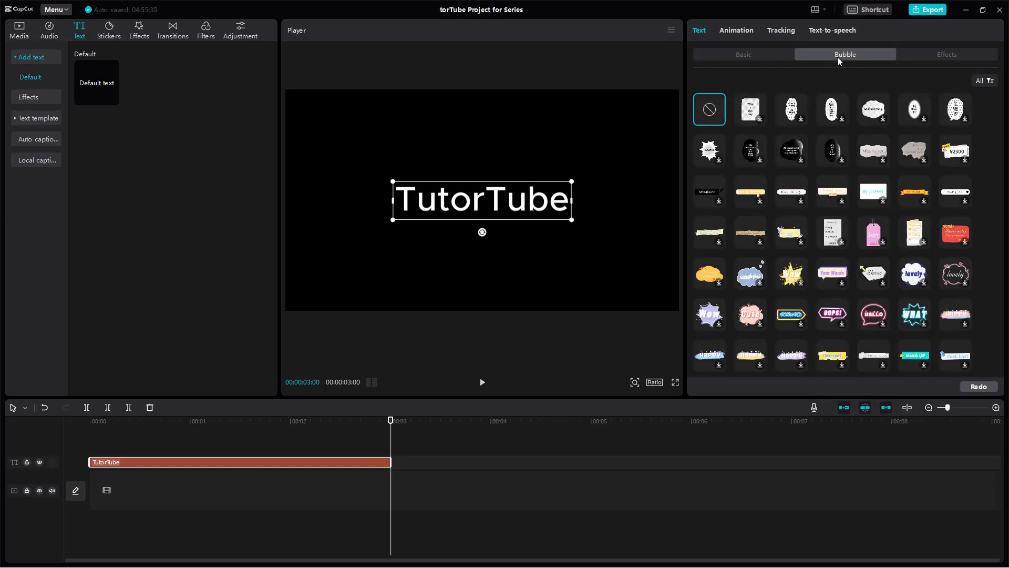
mouse_move(864, 230)
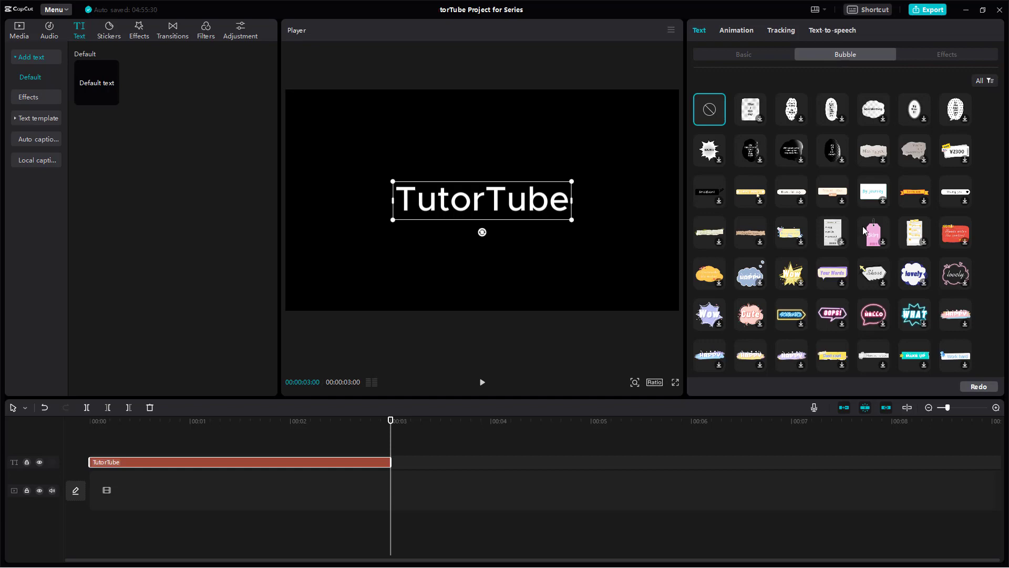
scroll(down, 3)
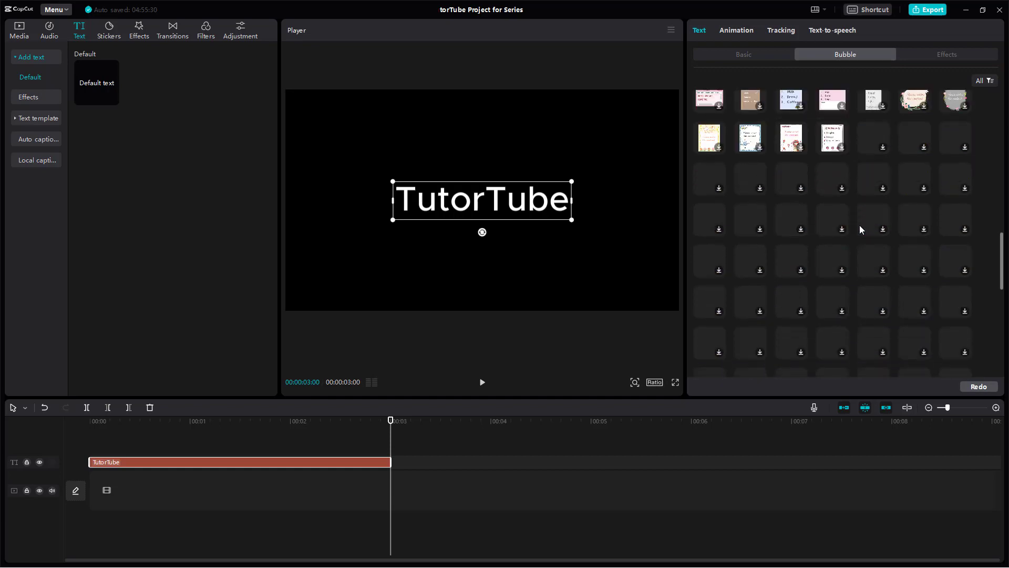
scroll(down, 3)
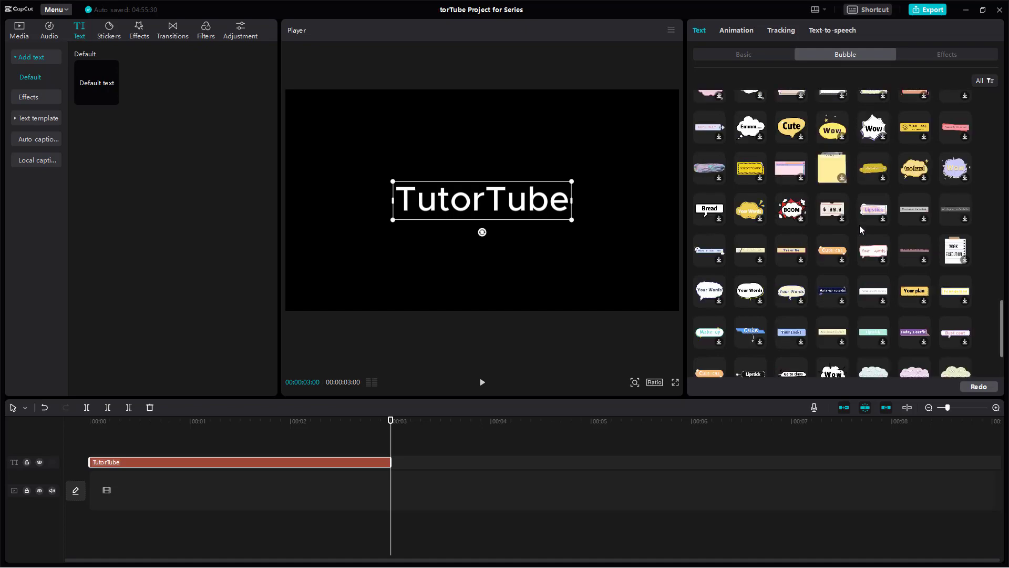
scroll(up, 3)
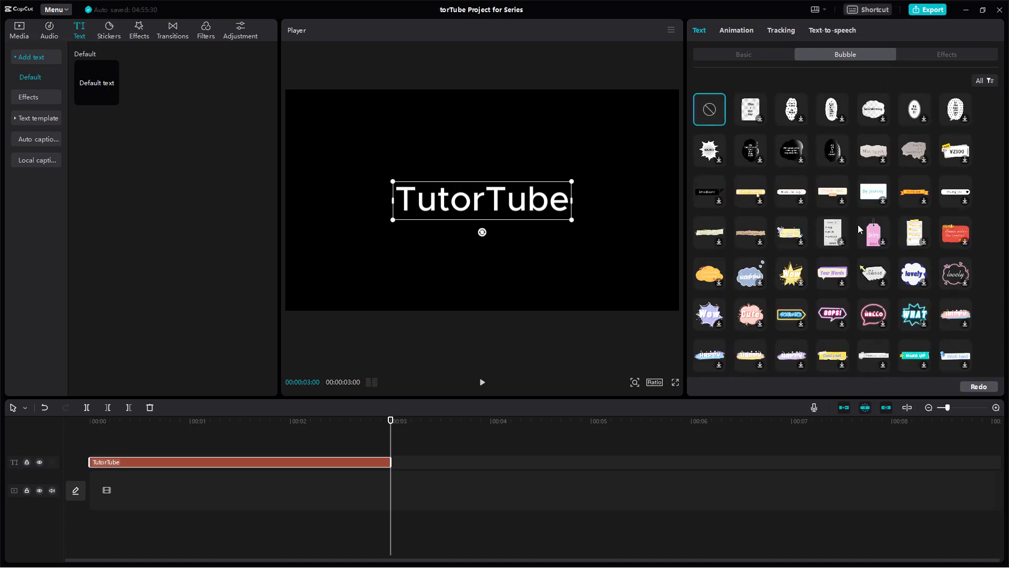
mouse_move(869, 220)
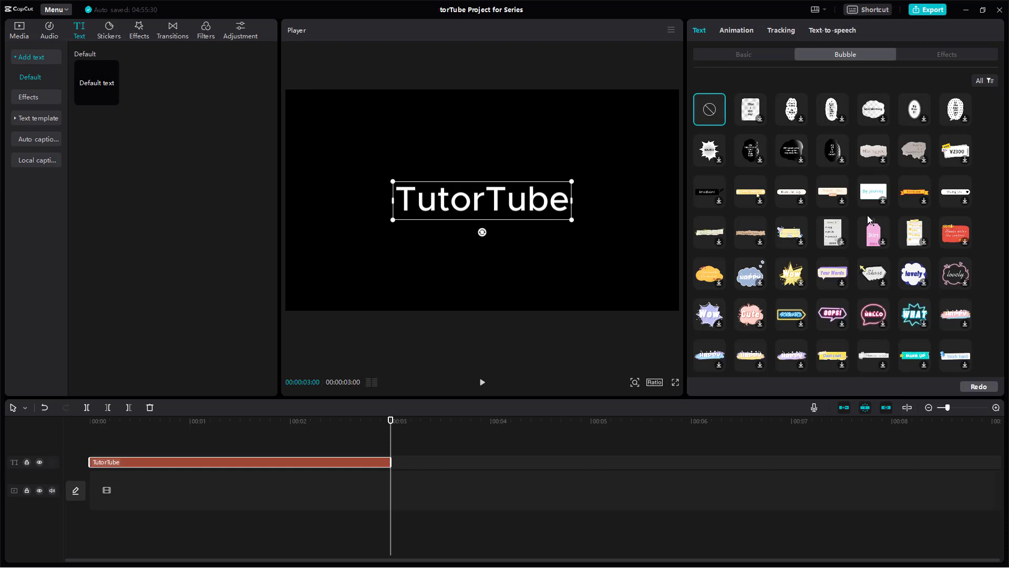
mouse_move(760, 286)
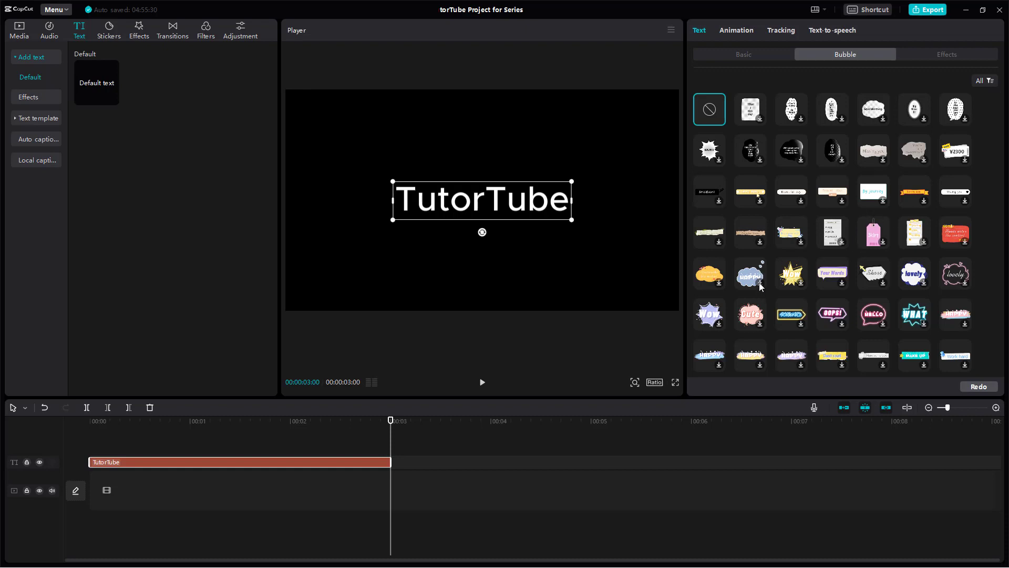
Step: Try blue cloud, black halftone and white starburst bubbles, settling on the pastel 'CUTE' cloud bubble
click(749, 273)
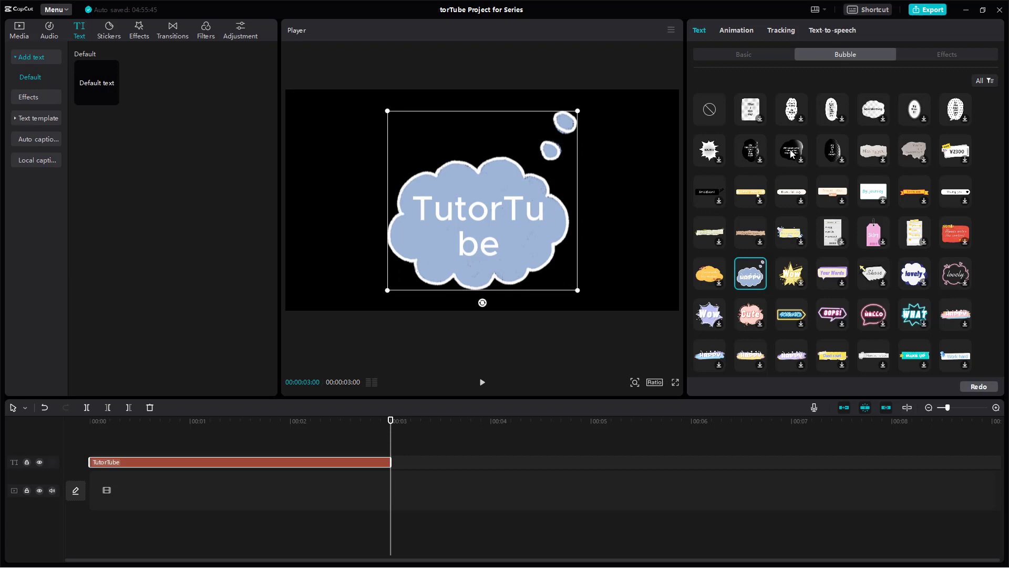
click(790, 150)
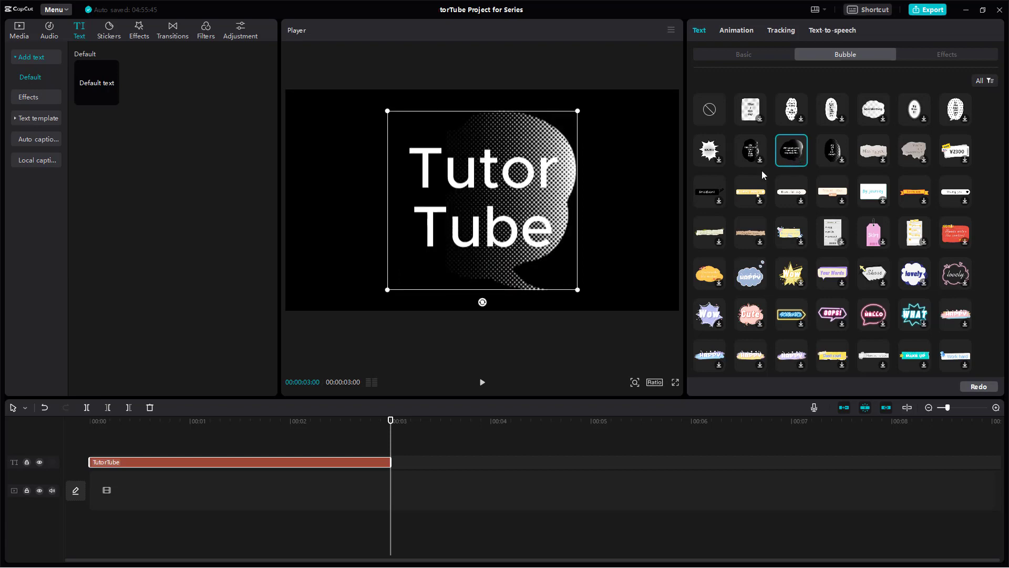
scroll(down, 3)
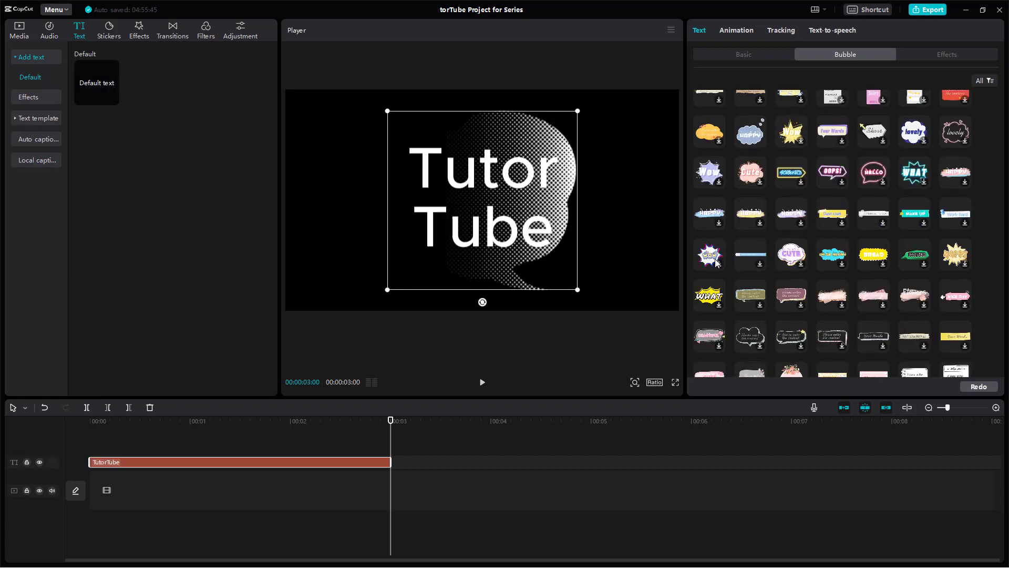
click(708, 253)
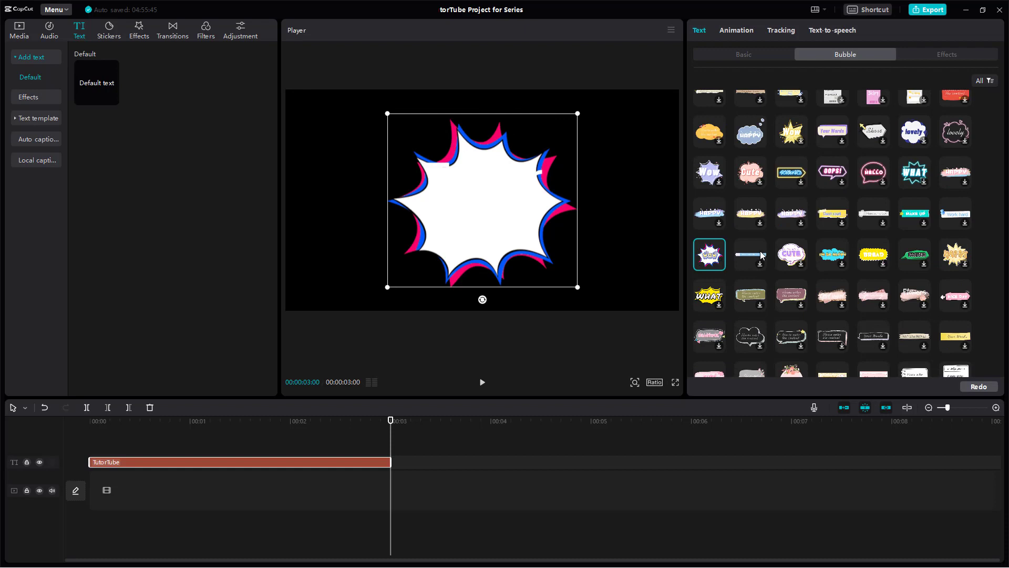
click(790, 254)
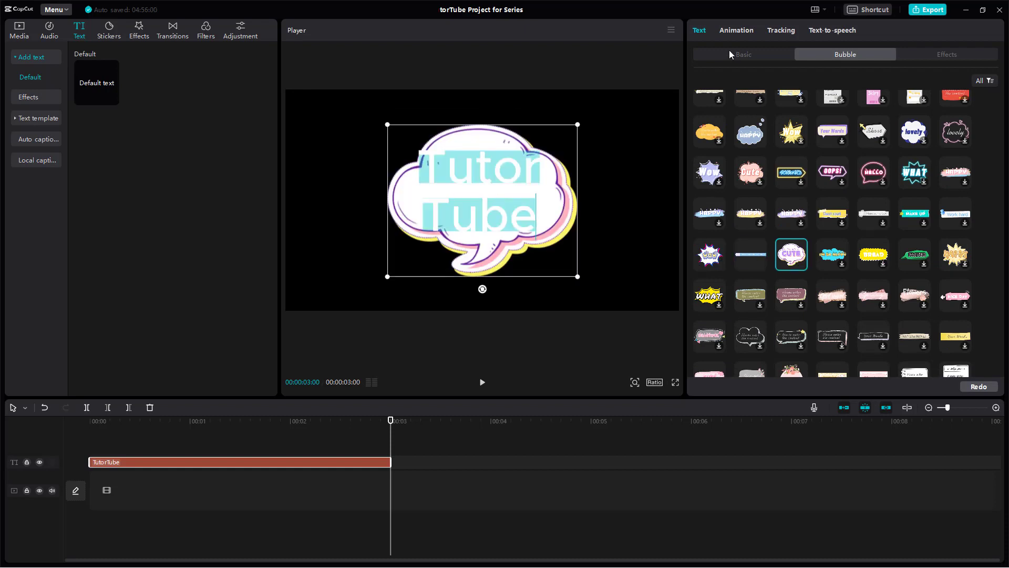
Step: Apply the yellow preset style with thick black outline to the TutorTube lettering
click(743, 54)
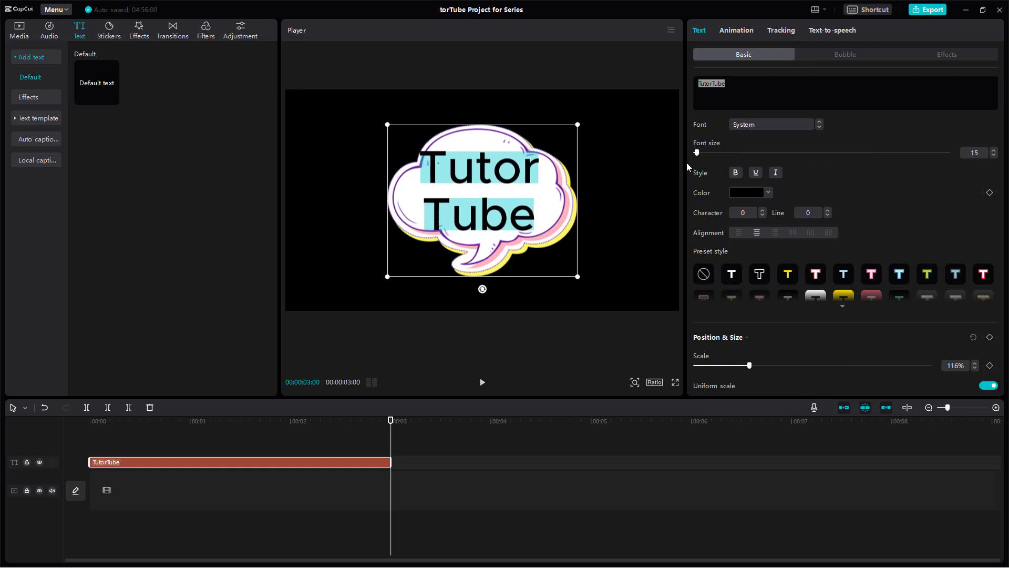
click(787, 273)
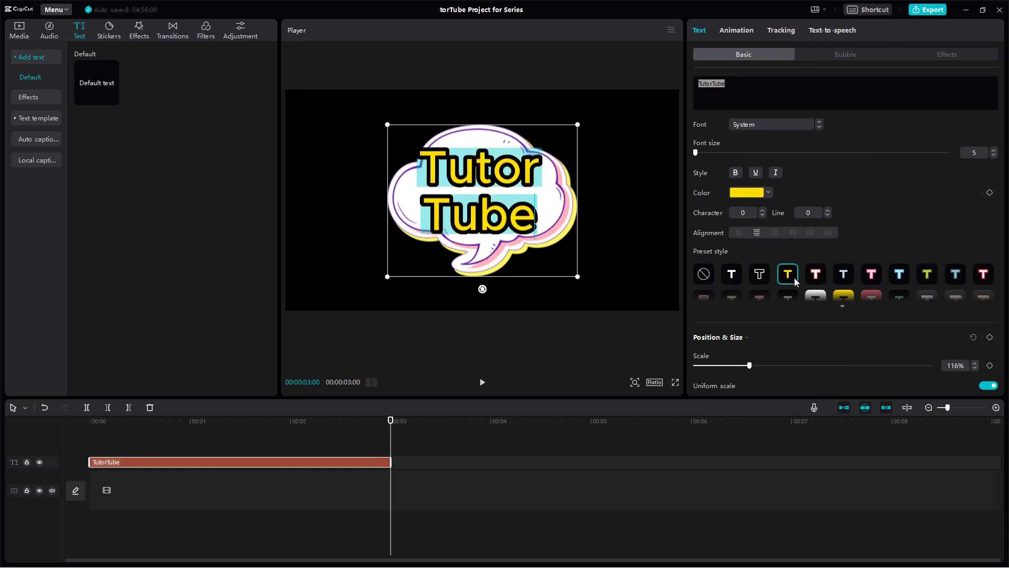
click(844, 54)
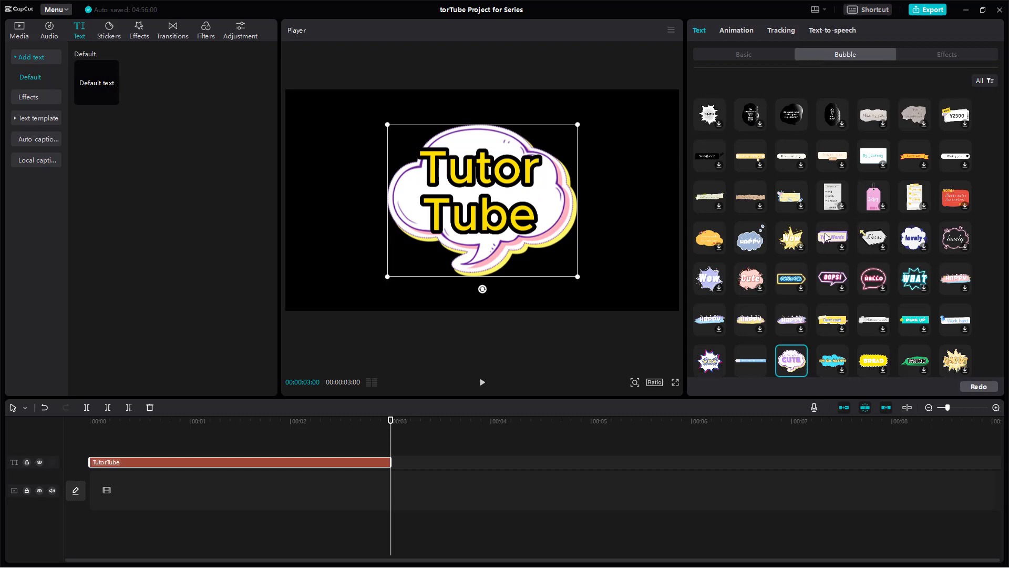
Step: Try the neon pink and search-bar bubbles, keeping the yellow outlined lettering
click(832, 278)
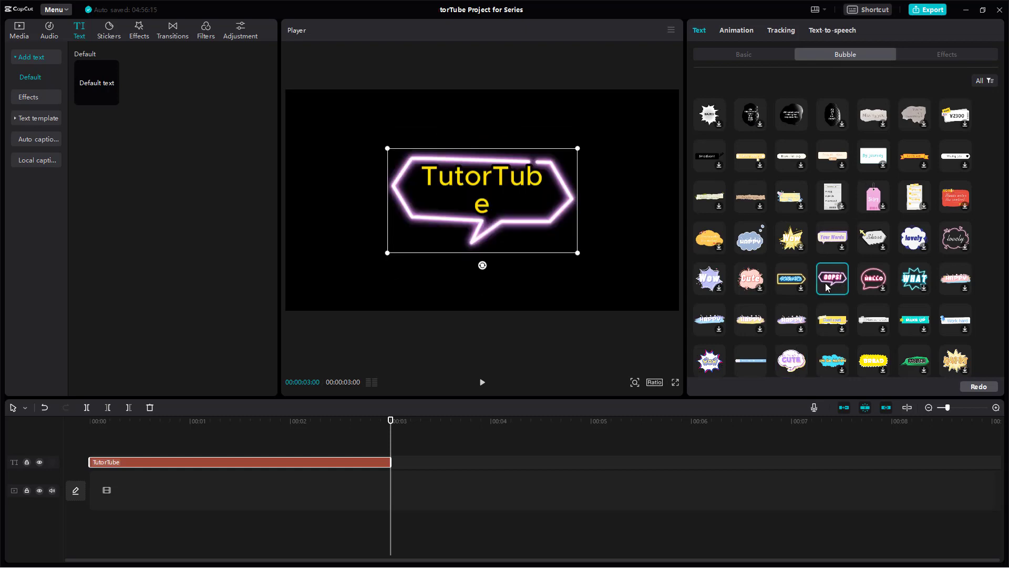
click(873, 278)
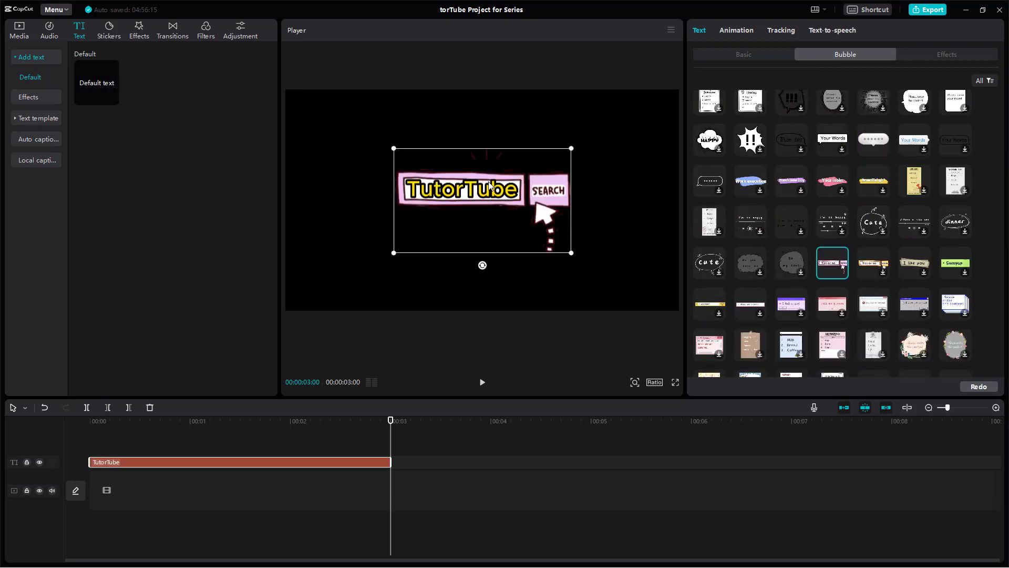
scroll(down, 3)
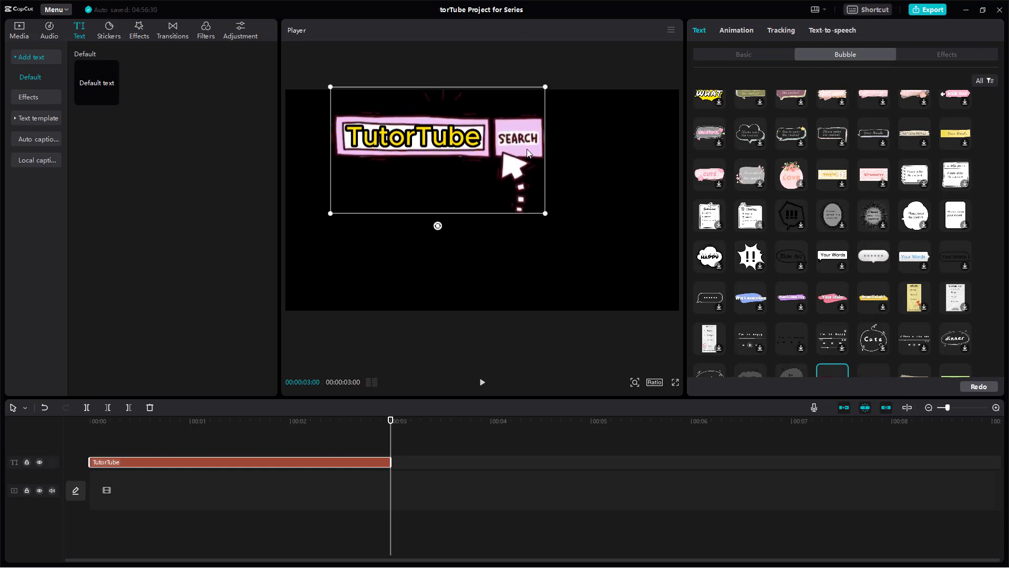
mouse_move(775, 322)
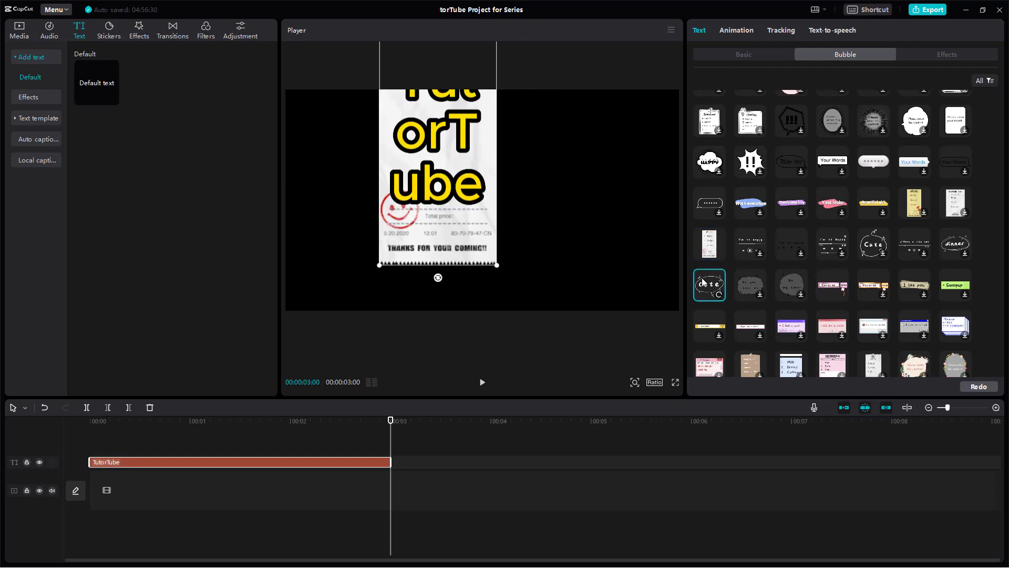
Step: Try the pink search-box and #VLOG banner bubbles, then settle on the blue-yellow brush stroke
click(749, 326)
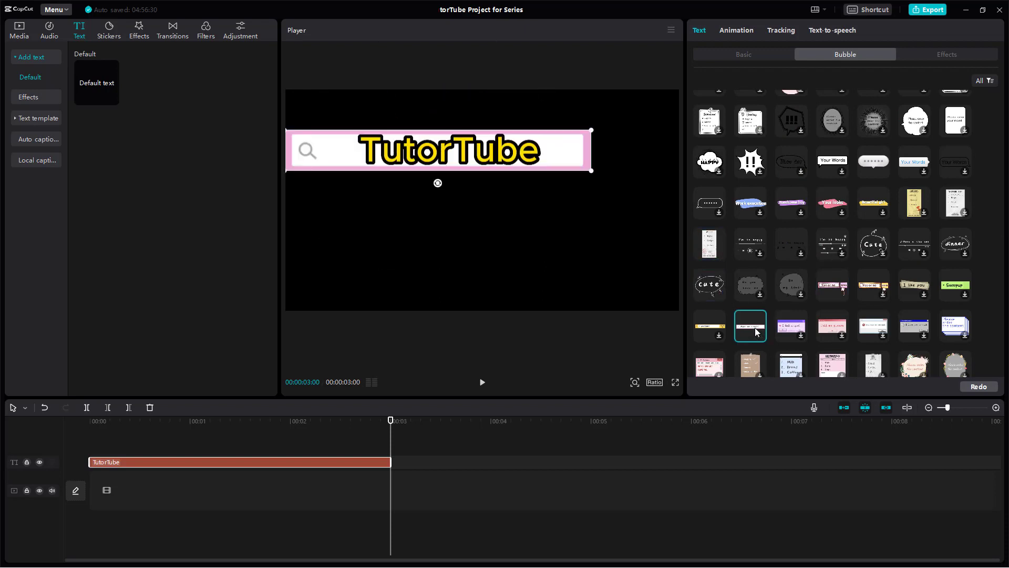
scroll(down, 3)
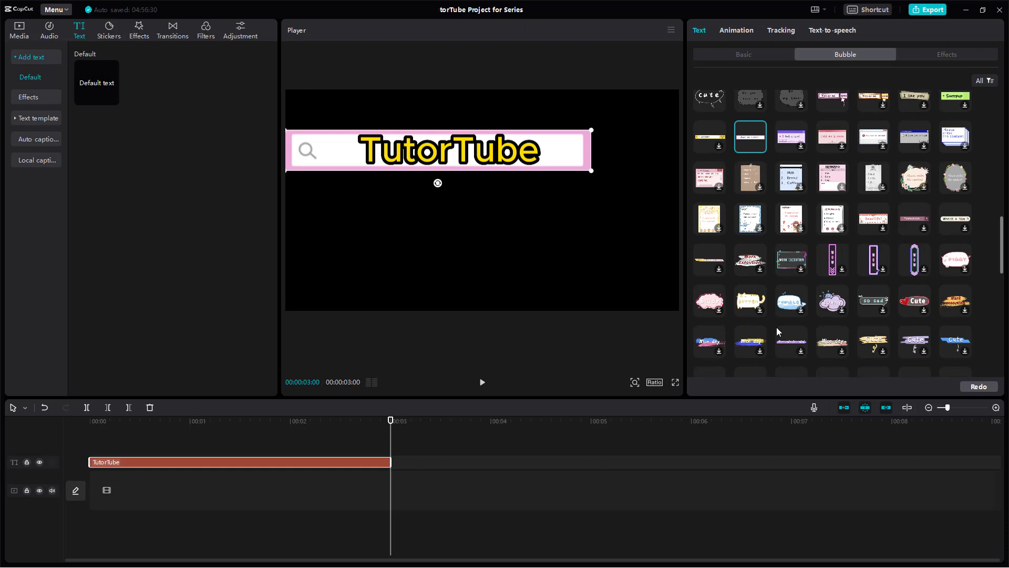
mouse_move(736, 288)
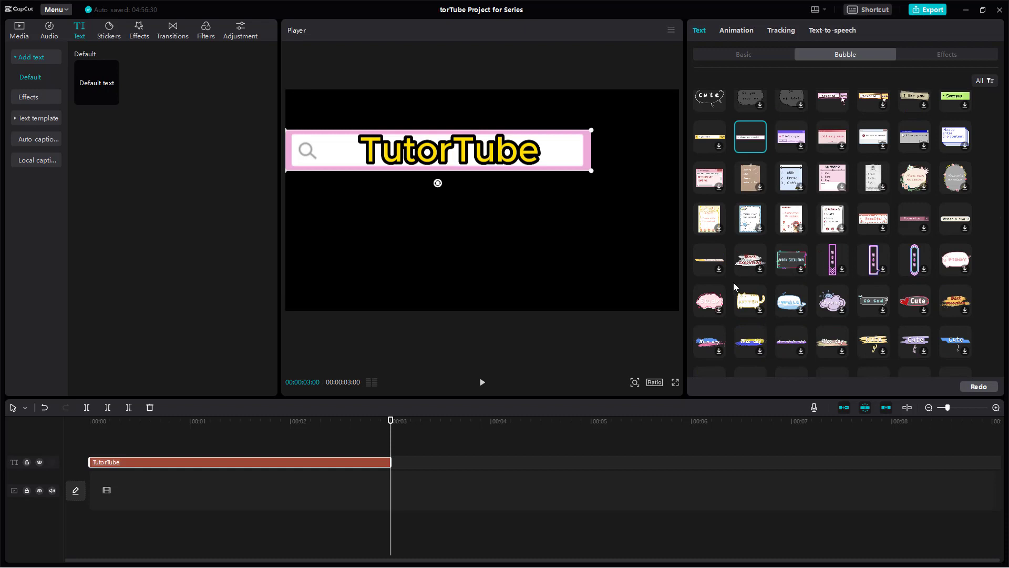
click(708, 260)
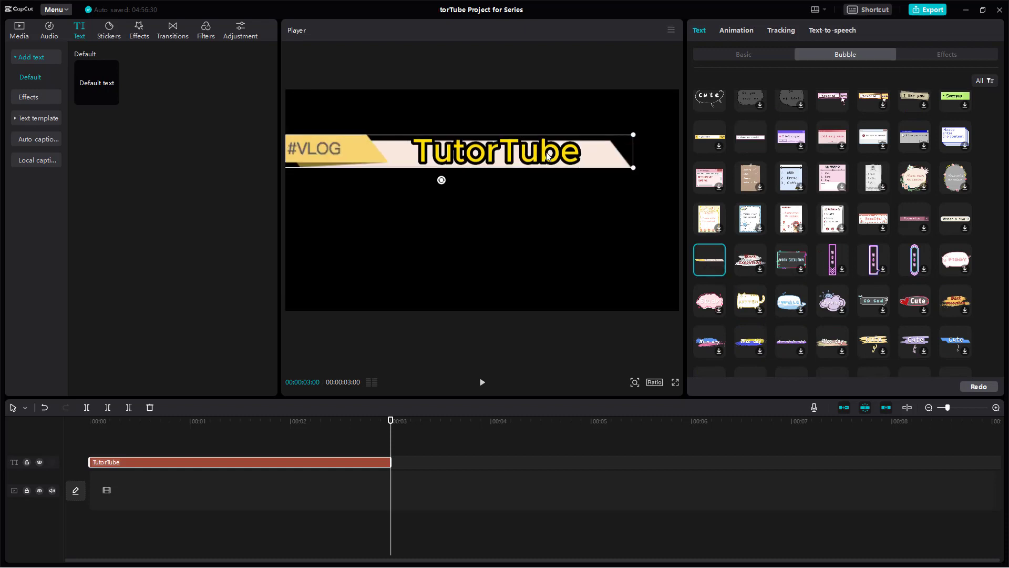
click(748, 342)
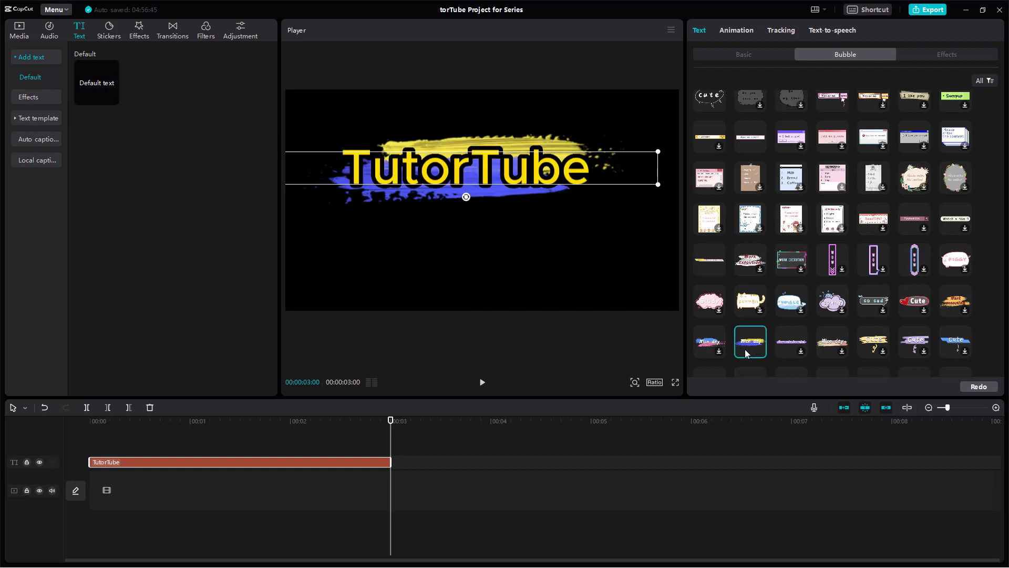